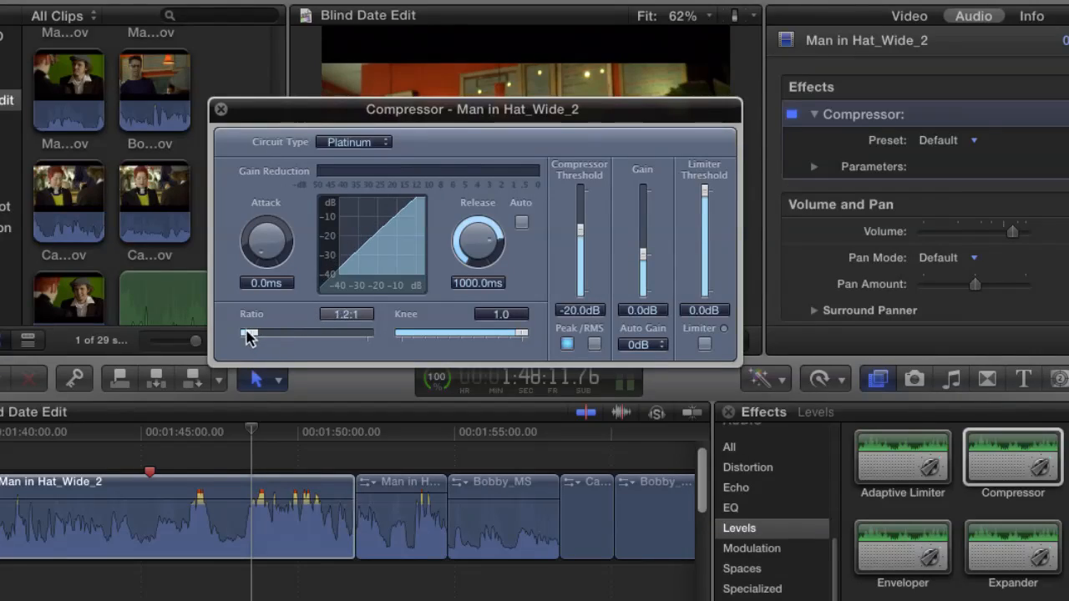
Step: Raise the Compressor ratio on Man in Hat_Wide_2 from 1.2:1 to about 4.1:1
{"action": "left_click_drag", "start_coordinate": [251, 333], "coordinate": [245, 333]}
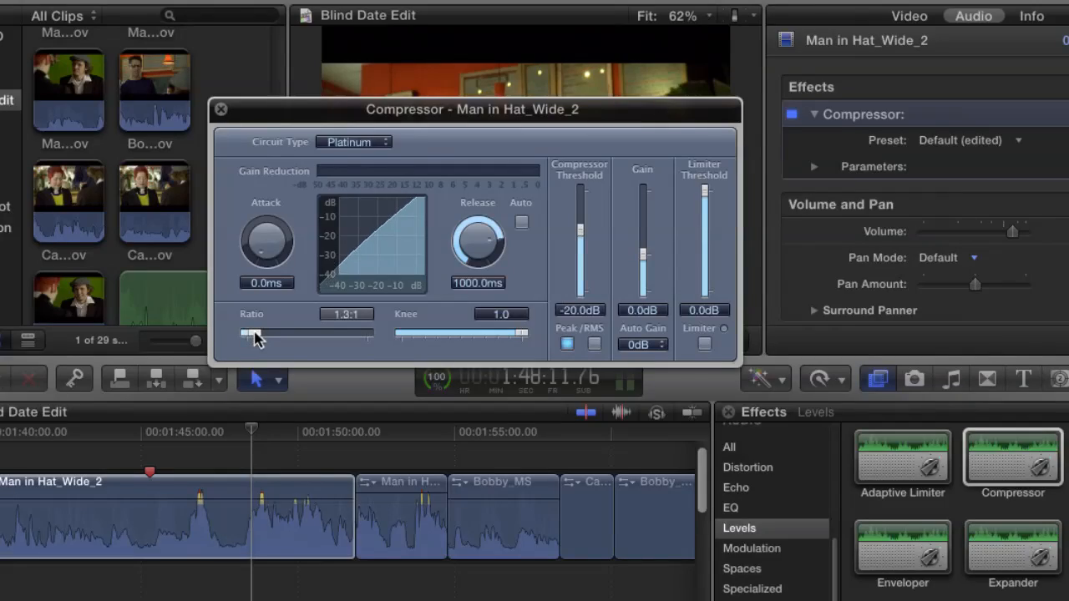
{"action": "left_click_drag", "start_coordinate": [242, 334], "coordinate": [272, 334]}
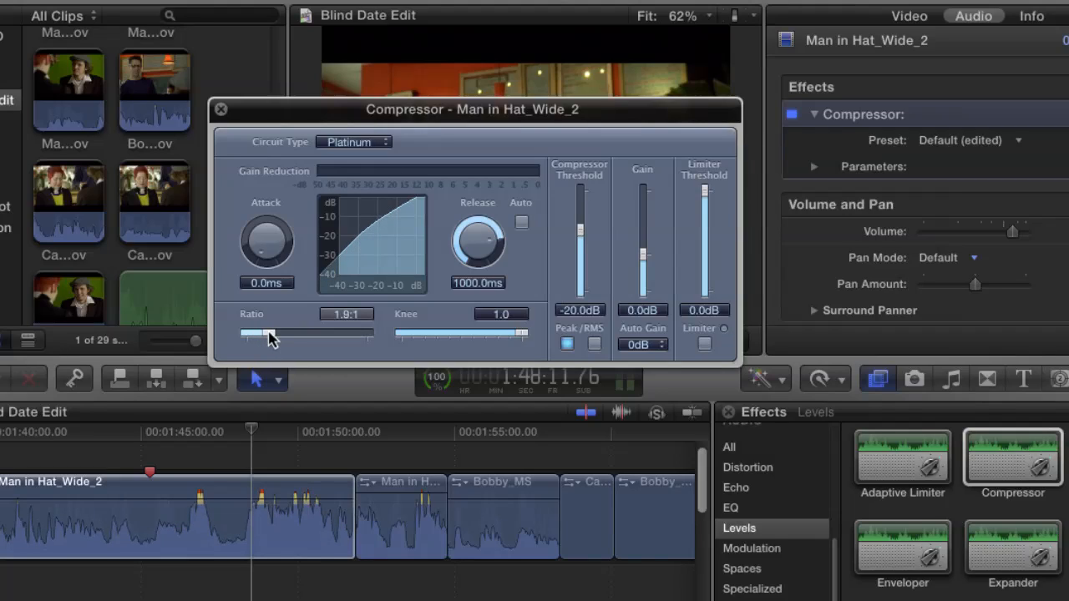
{"action": "left_click_drag", "start_coordinate": [266, 333], "coordinate": [280, 333]}
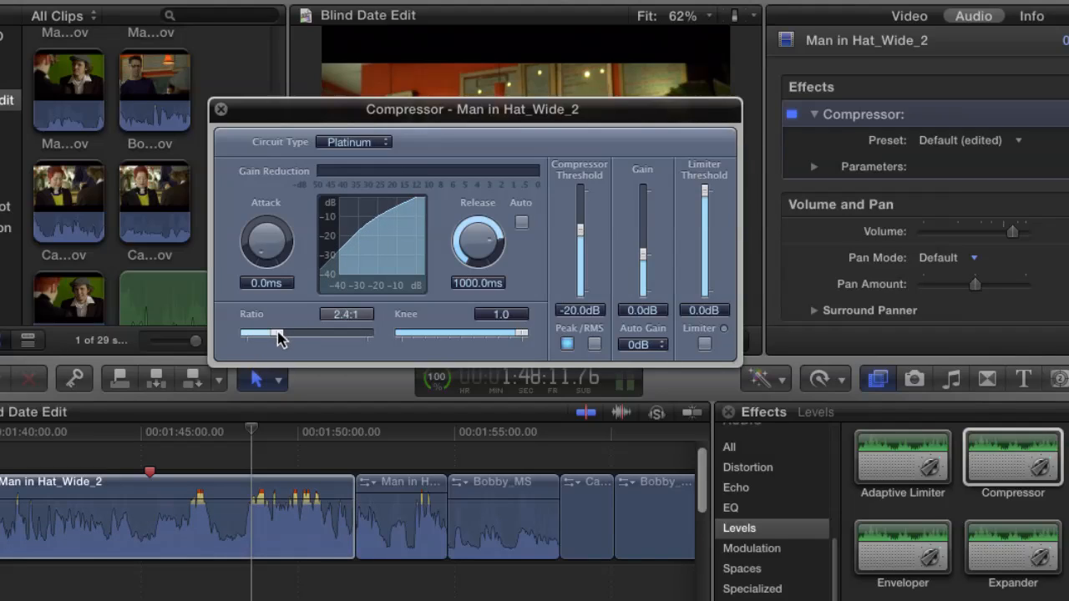
{"action": "left_click_drag", "start_coordinate": [278, 334], "coordinate": [293, 334]}
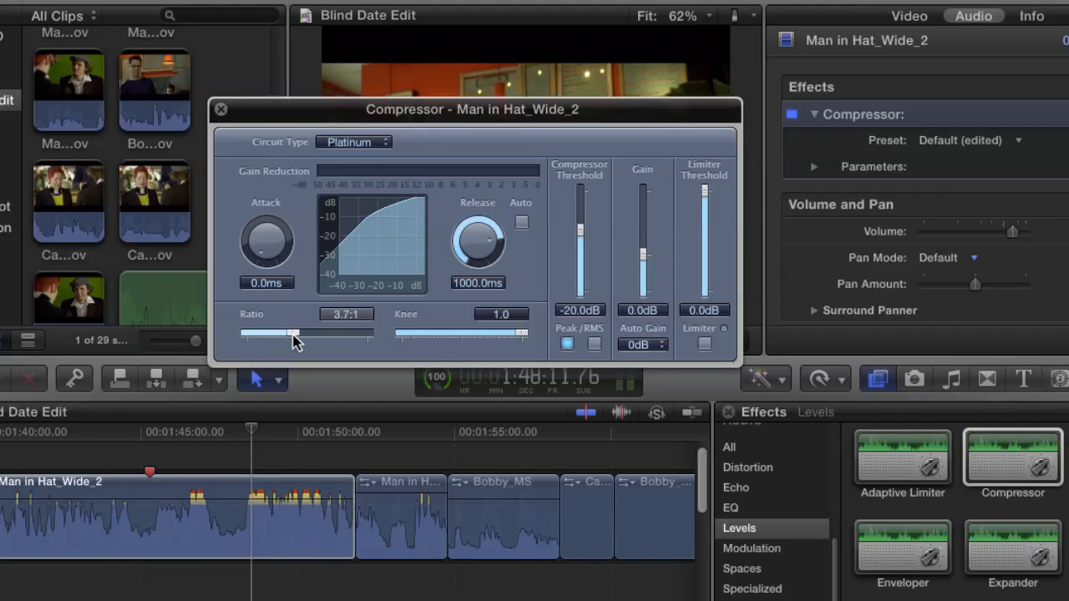
{"action": "left_click_drag", "start_coordinate": [293, 333], "coordinate": [305, 333]}
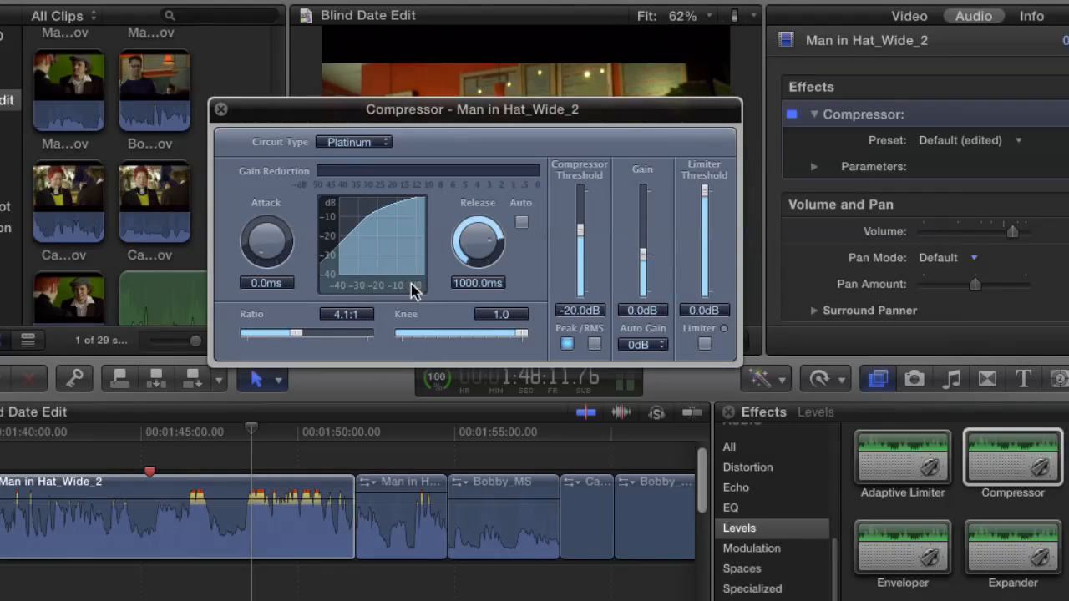
{"action": "mouse_move", "coordinate": [334, 248]}
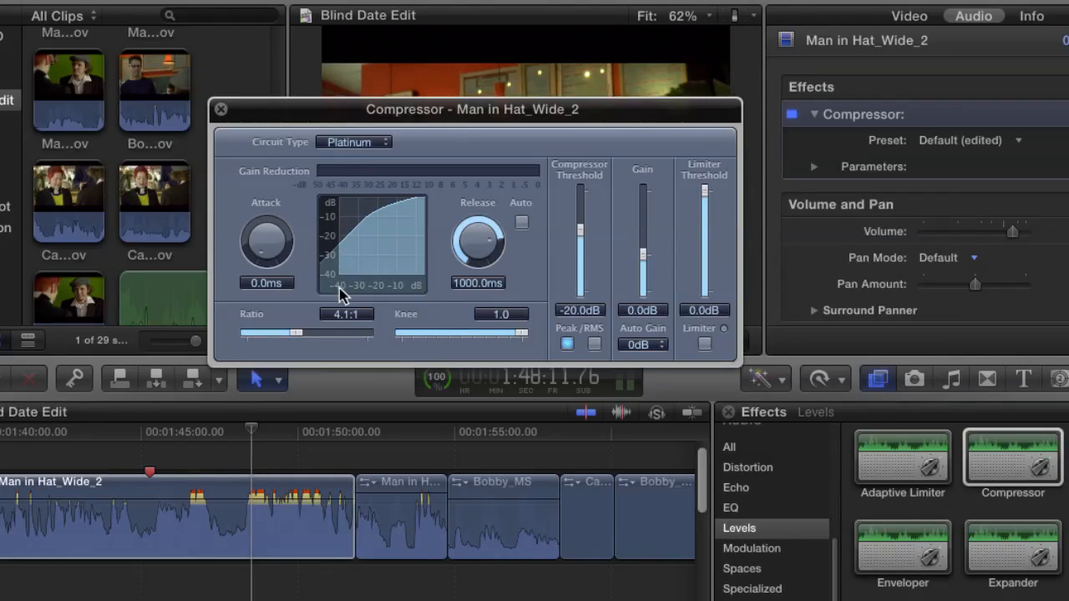
{"action": "mouse_move", "coordinate": [373, 305]}
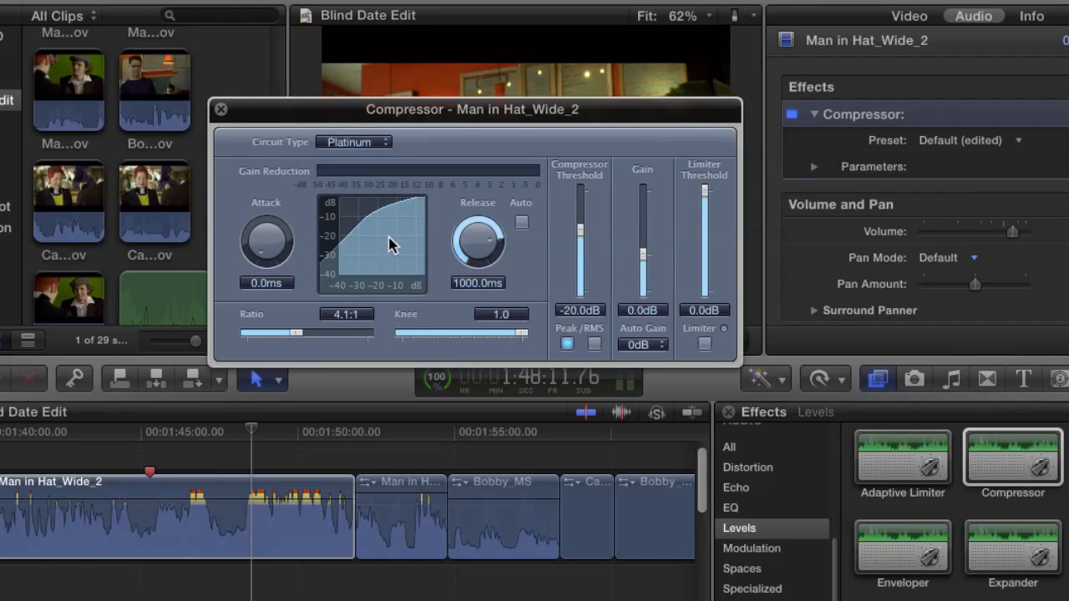
{"action": "mouse_move", "coordinate": [374, 232]}
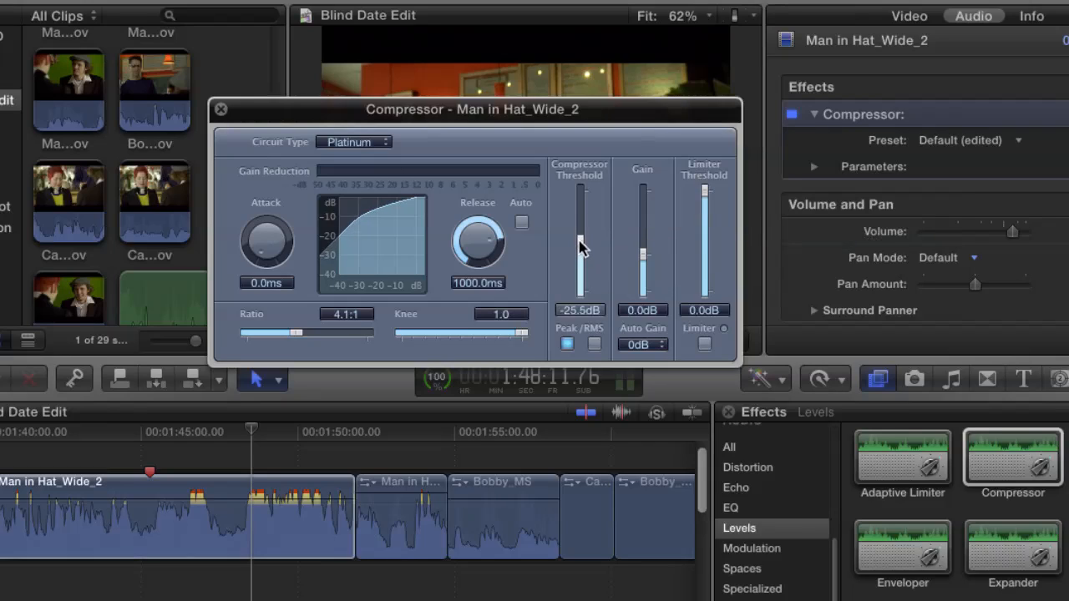
Step: Try compressor threshold values between -20 and -6.5 dB, settling at -13.0 dB
{"action": "left_click_drag", "start_coordinate": [581, 250], "coordinate": [580, 232]}
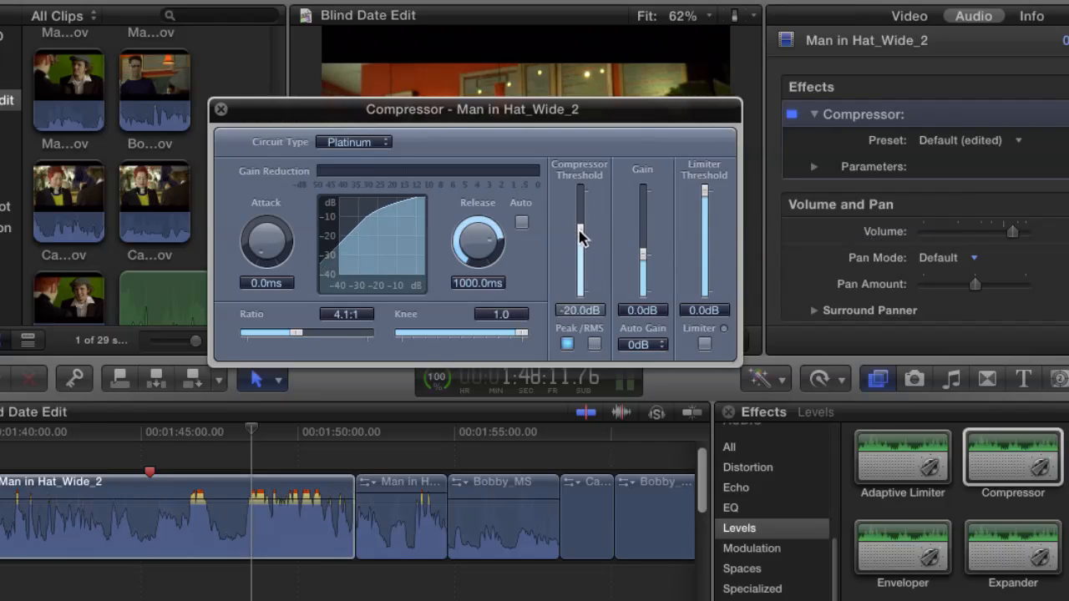
{"action": "left_click_drag", "start_coordinate": [579, 238], "coordinate": [580, 207]}
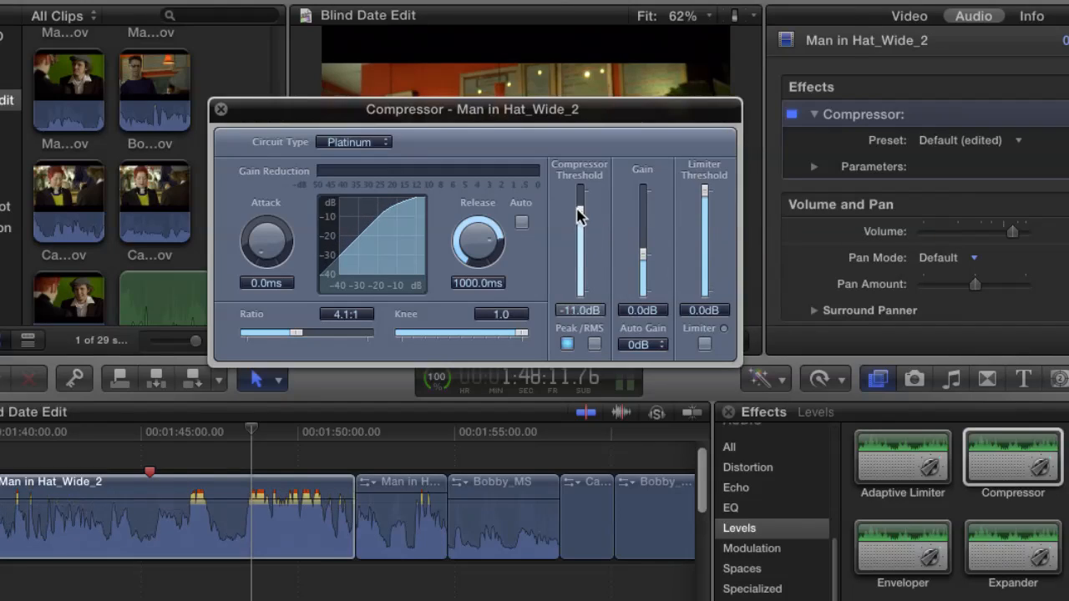
{"action": "left_click_drag", "start_coordinate": [580, 213], "coordinate": [579, 196]}
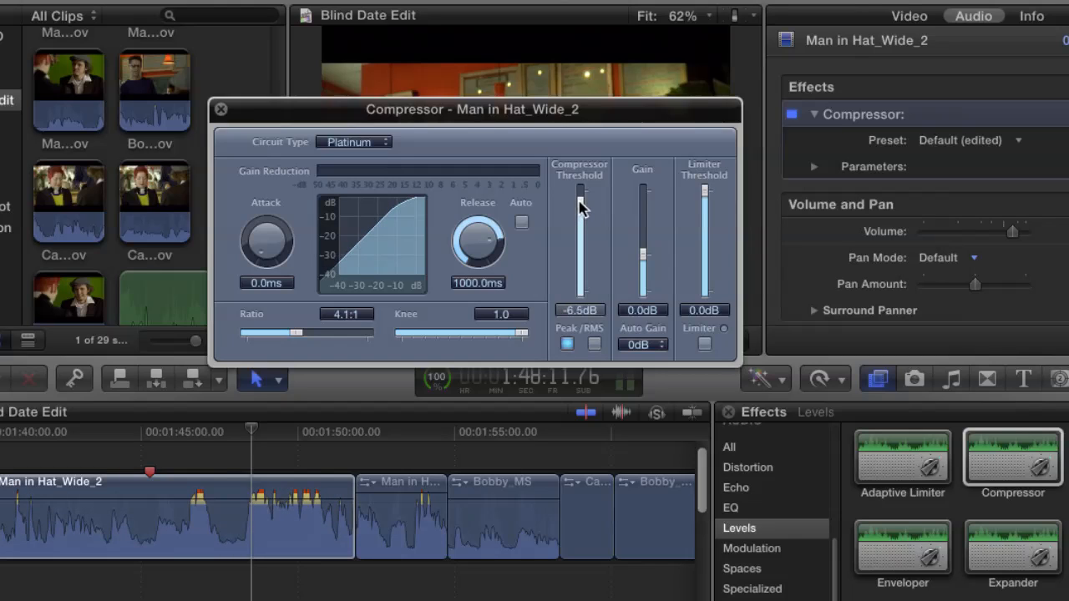
{"action": "left_click_drag", "start_coordinate": [579, 205], "coordinate": [579, 188]}
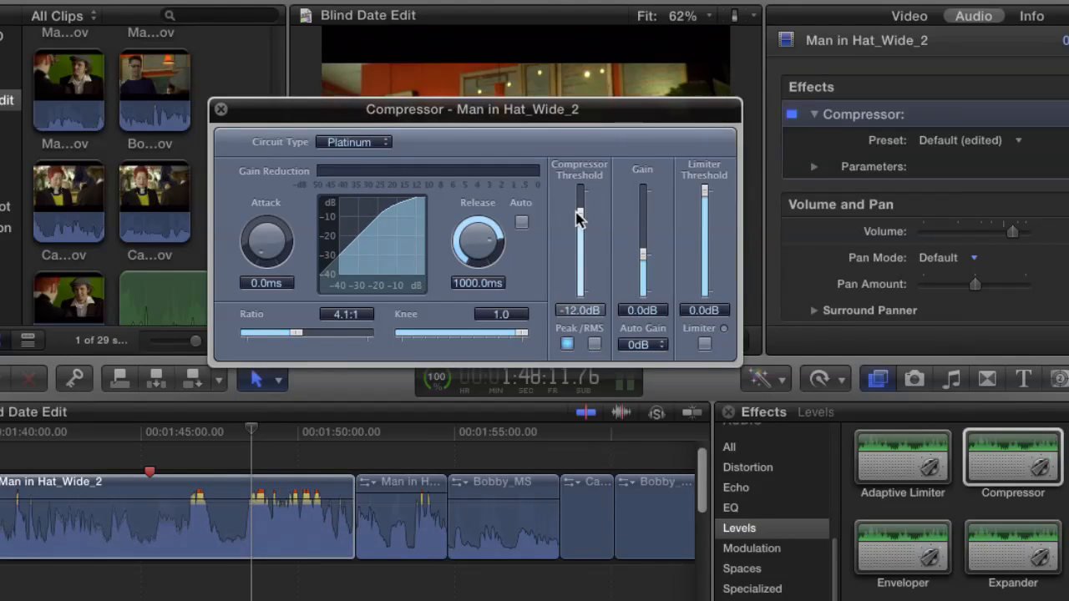
{"action": "left_click_drag", "start_coordinate": [579, 208], "coordinate": [579, 221]}
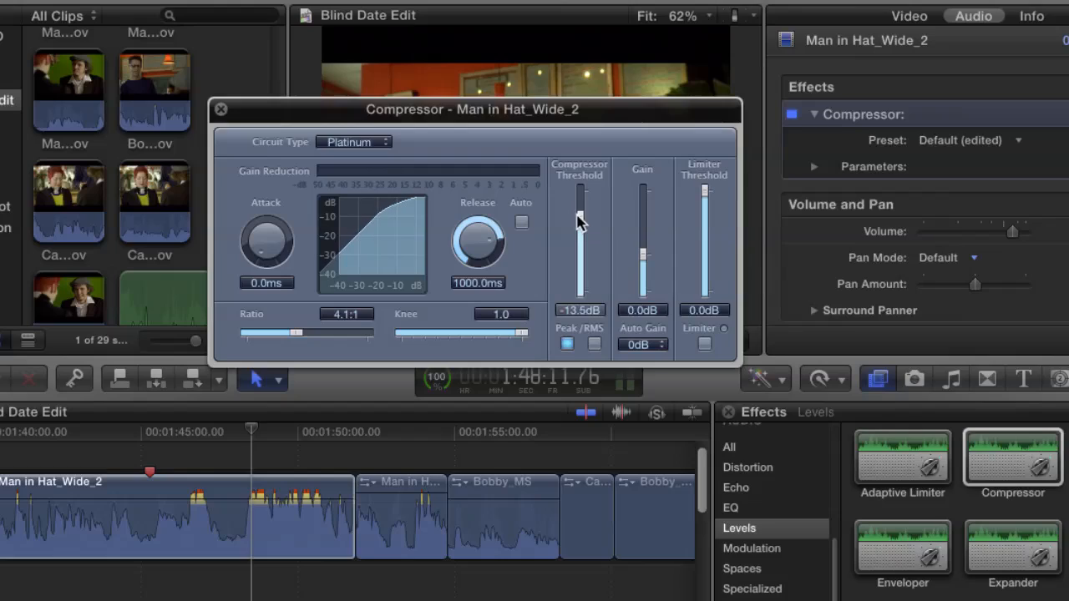
{"action": "left_click_drag", "start_coordinate": [580, 209], "coordinate": [579, 205]}
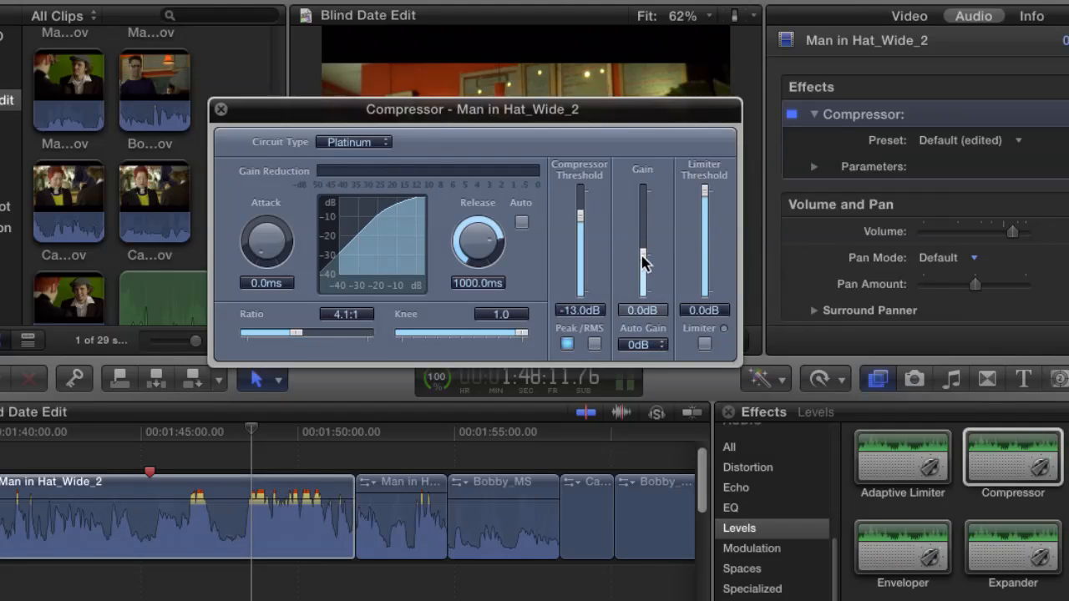
Step: Lower the compressor gain through -2.5 dB down to -6.0 dB
{"action": "left_click_drag", "start_coordinate": [643, 251], "coordinate": [643, 267]}
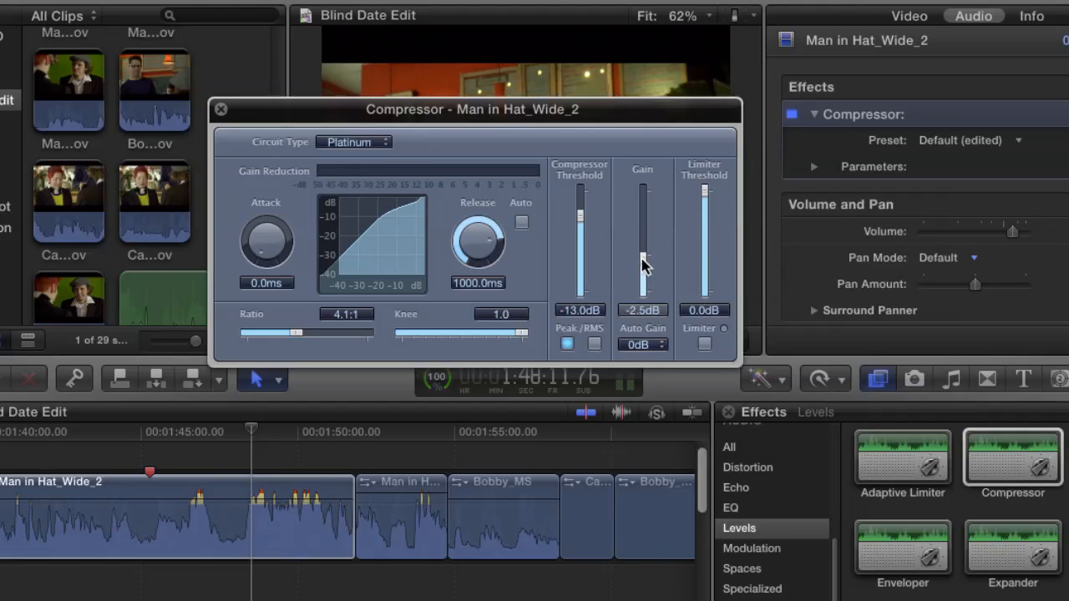
{"action": "left_click_drag", "start_coordinate": [642, 254], "coordinate": [642, 267]}
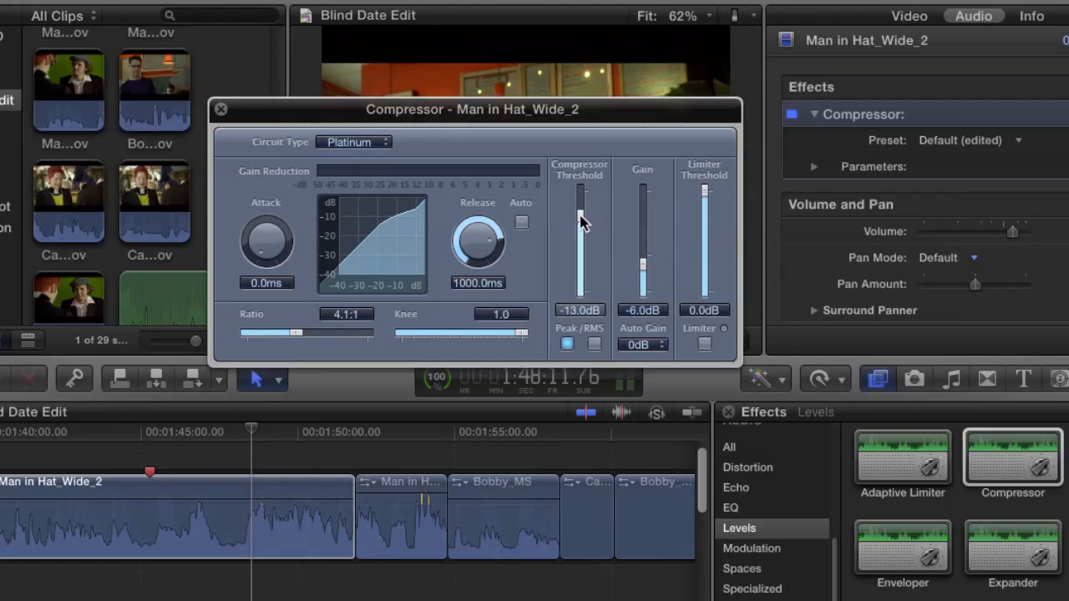
Step: Bring the compressor threshold down through -20 and -22 dB to -35.0 dB
{"action": "left_click_drag", "start_coordinate": [580, 218], "coordinate": [579, 200]}
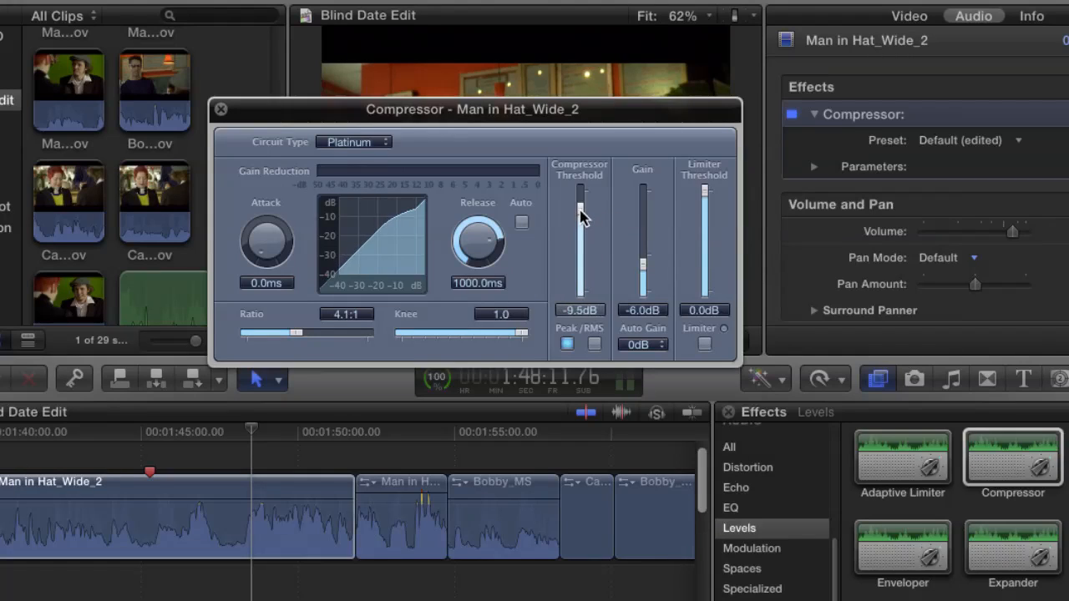
{"action": "left_click_drag", "start_coordinate": [580, 213], "coordinate": [580, 242]}
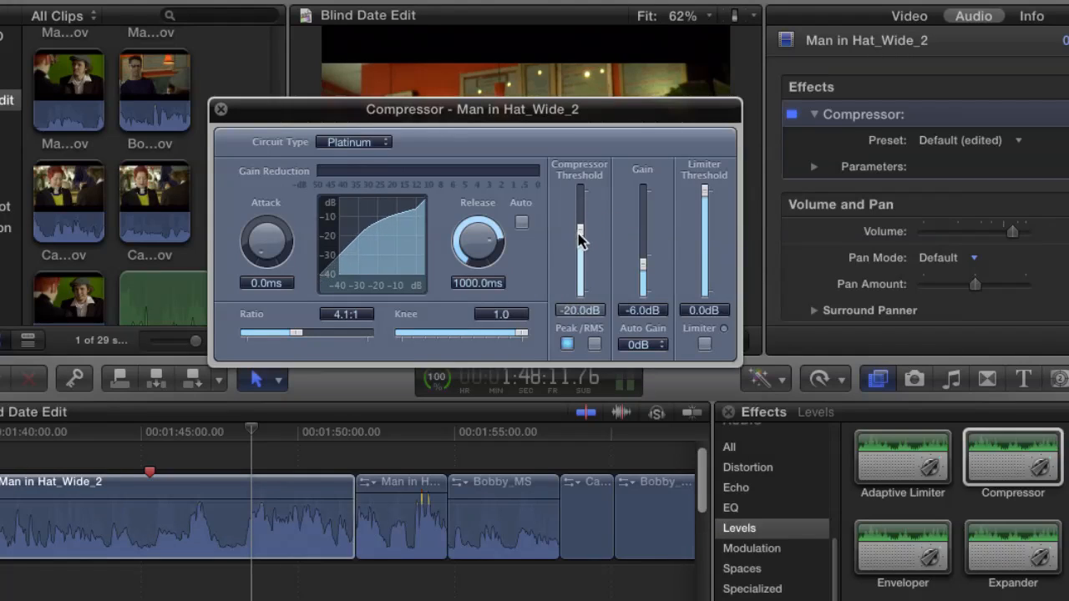
{"action": "left_click_drag", "start_coordinate": [579, 238], "coordinate": [580, 218]}
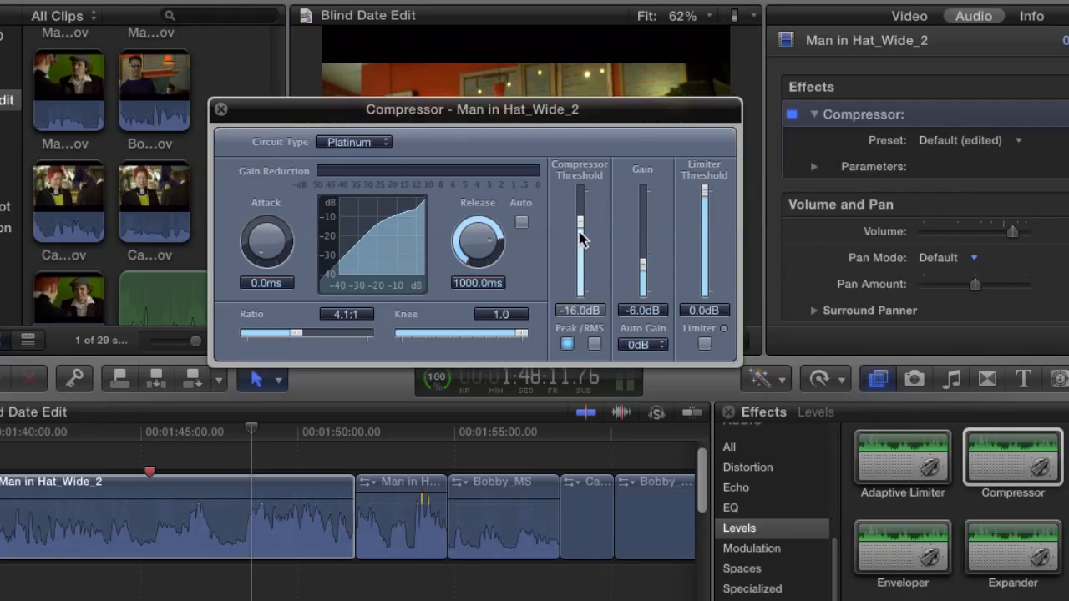
{"action": "left_click_drag", "start_coordinate": [579, 221], "coordinate": [580, 242]}
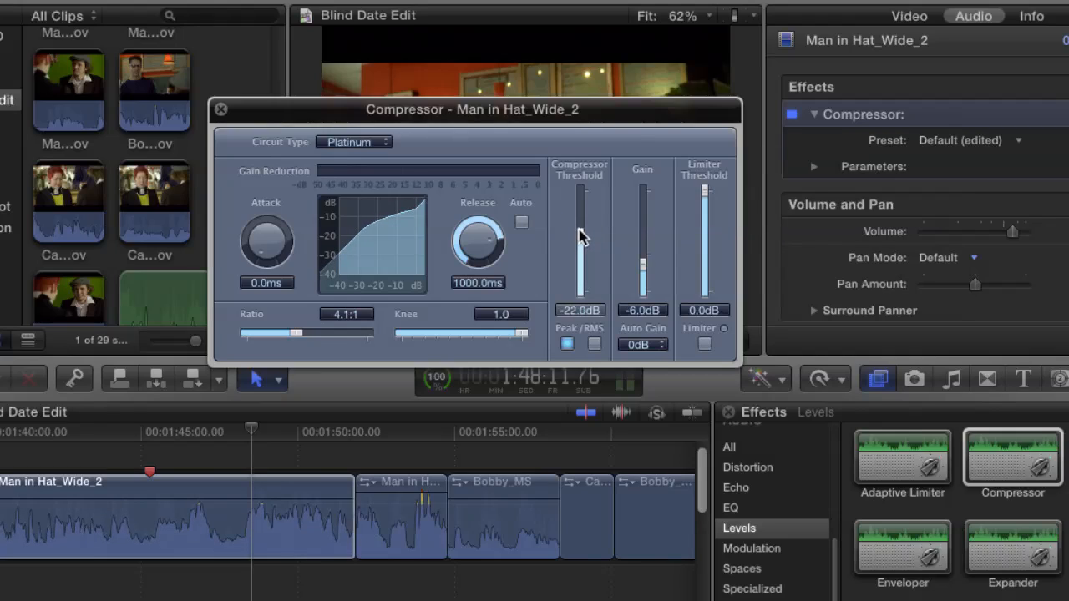
{"action": "left_click_drag", "start_coordinate": [580, 209], "coordinate": [579, 259]}
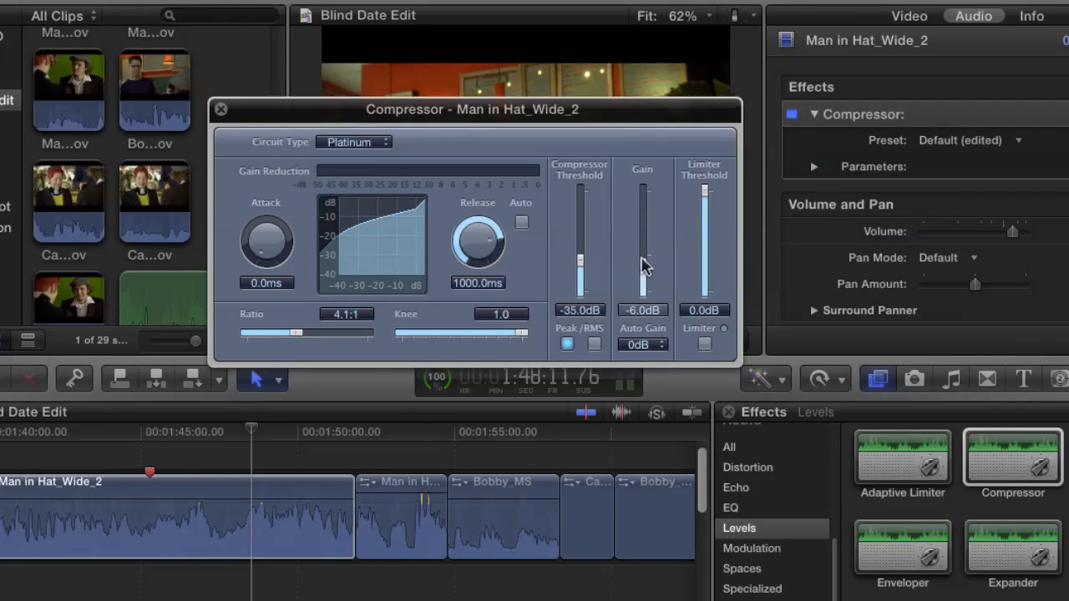
Step: Lower the compressor gain from -6.0 dB to -10.0 dB
{"action": "left_click_drag", "start_coordinate": [643, 254], "coordinate": [643, 275]}
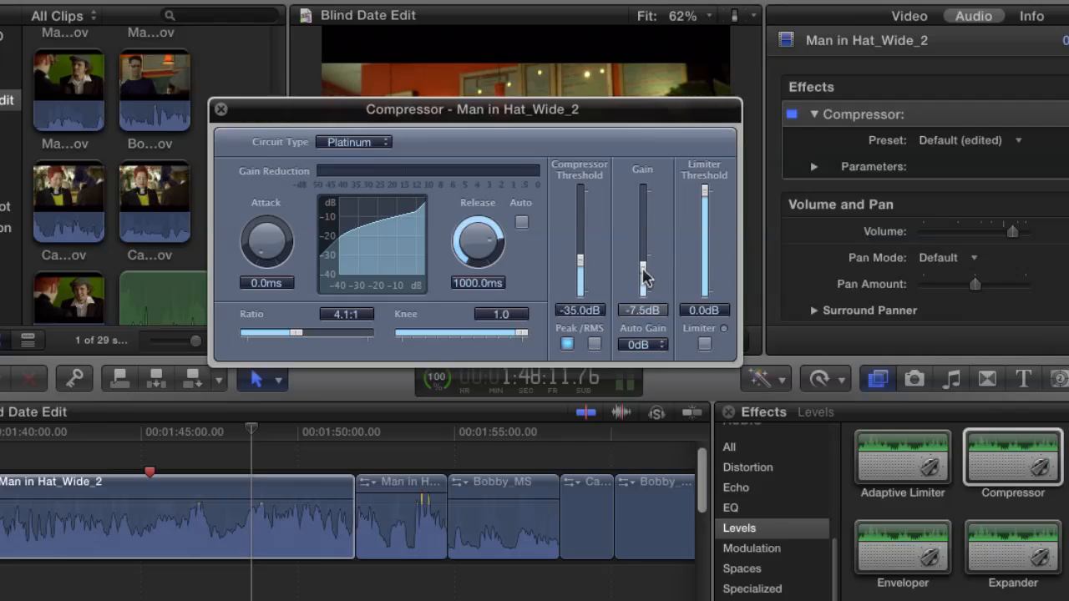
{"action": "left_click_drag", "start_coordinate": [644, 259], "coordinate": [644, 283]}
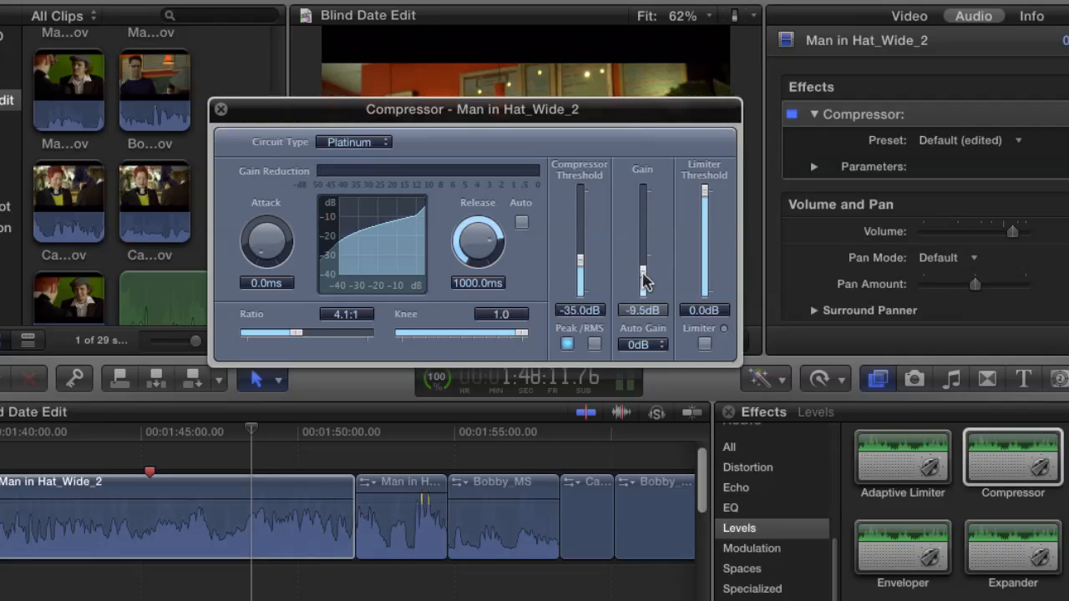
{"action": "left_click_drag", "start_coordinate": [643, 276], "coordinate": [643, 284]}
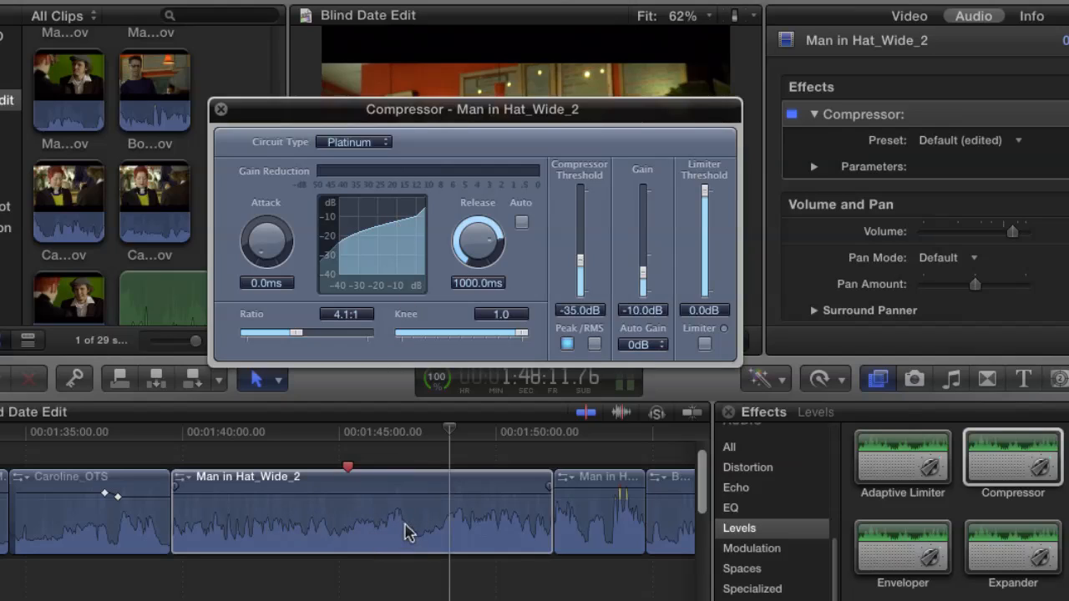
{"action": "mouse_move", "coordinate": [175, 443]}
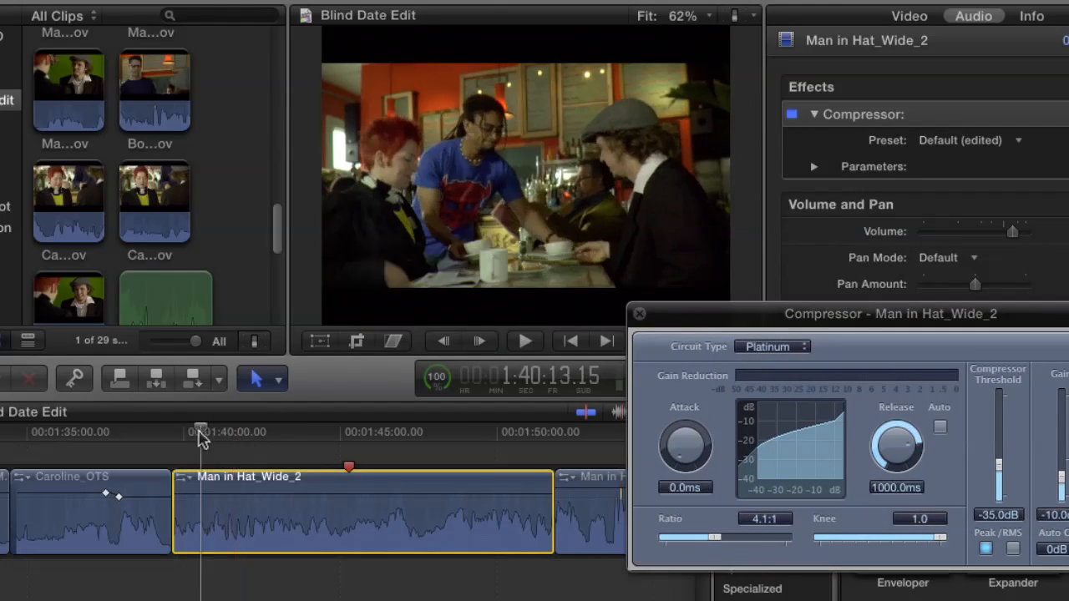
Step: Play the compressed clip from its start, close the Compressor window, and reselect the clip
{"action": "left_click", "coordinate": [524, 340]}
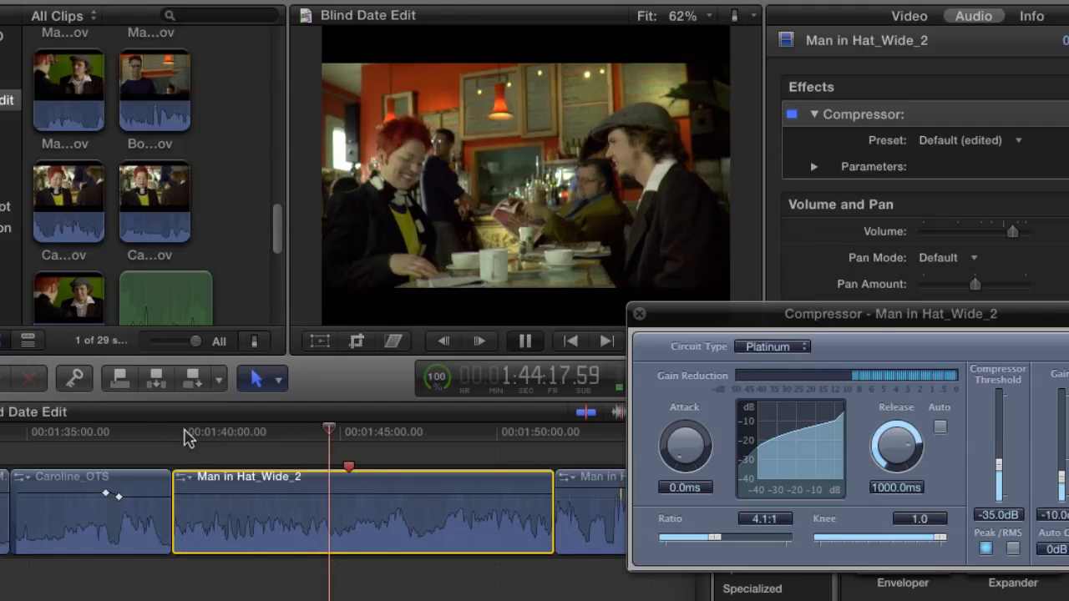
{"action": "left_click", "coordinate": [525, 340]}
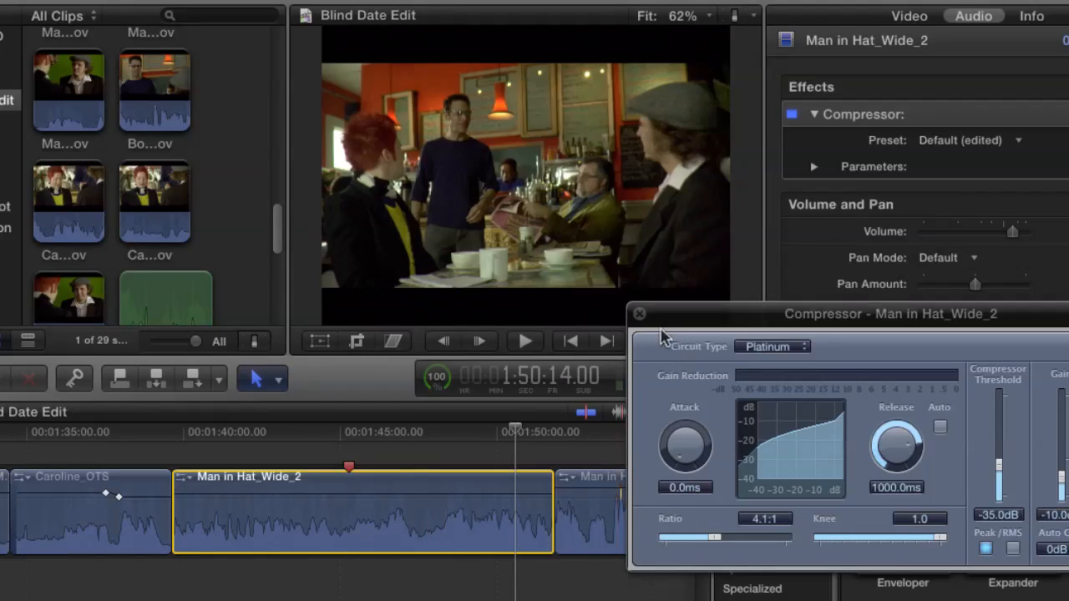
{"action": "left_click", "coordinate": [639, 313]}
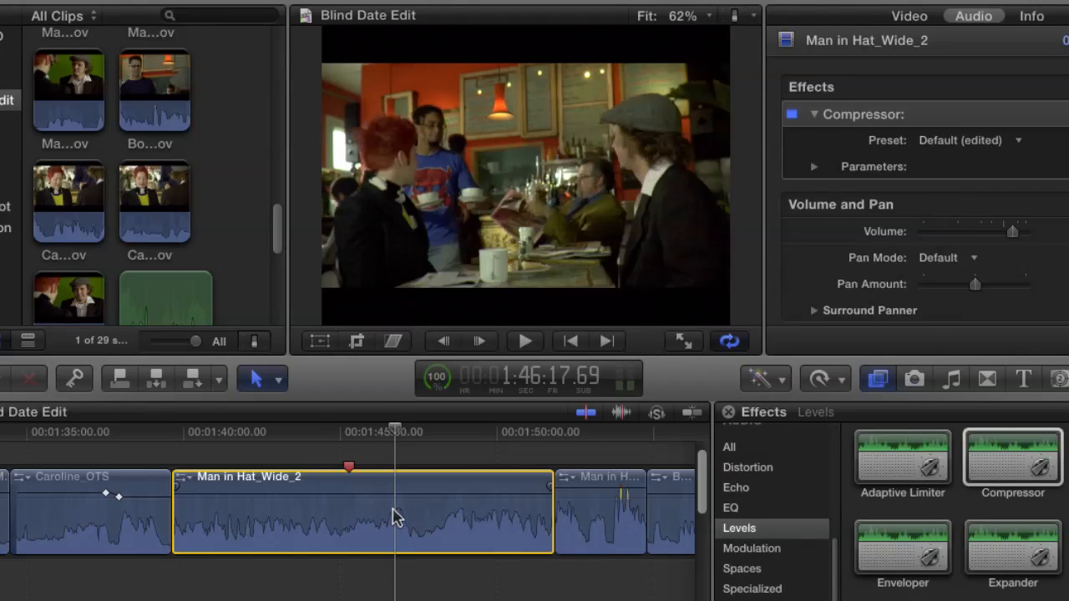
{"action": "left_click", "coordinate": [524, 340]}
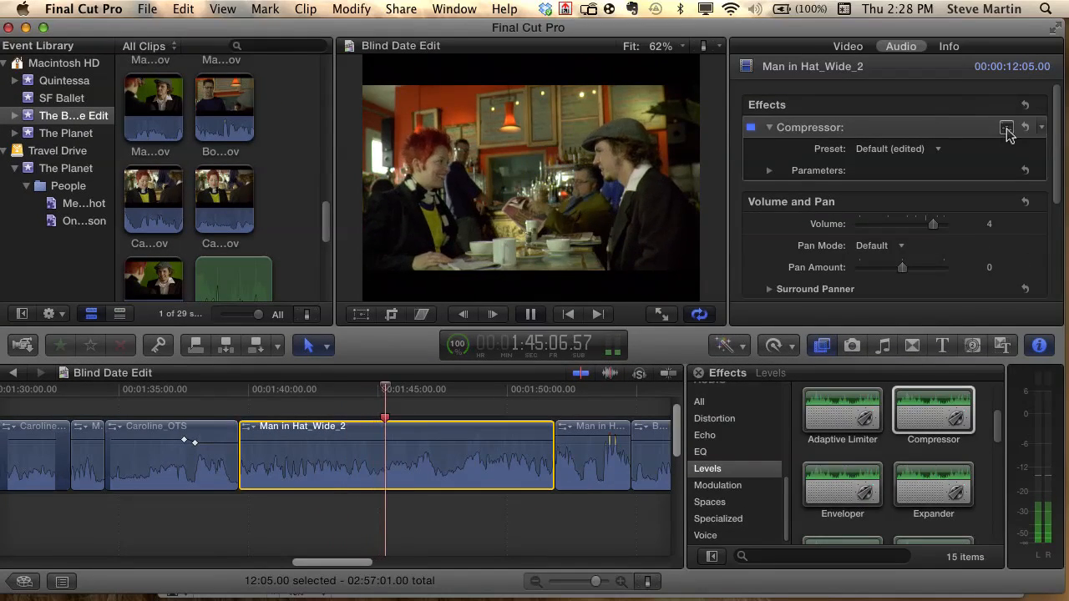
Step: Reopen the Compressor settings and raise the threshold from -35.0 dB to about -29.5 dB
{"action": "left_click", "coordinate": [1006, 127]}
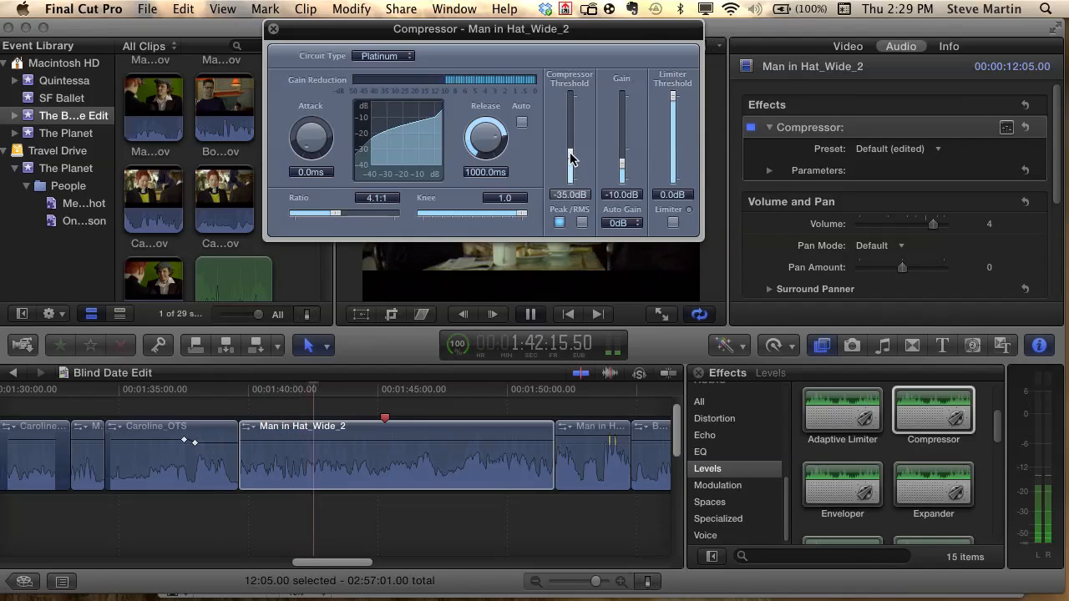
{"action": "left_click_drag", "start_coordinate": [569, 163], "coordinate": [570, 142]}
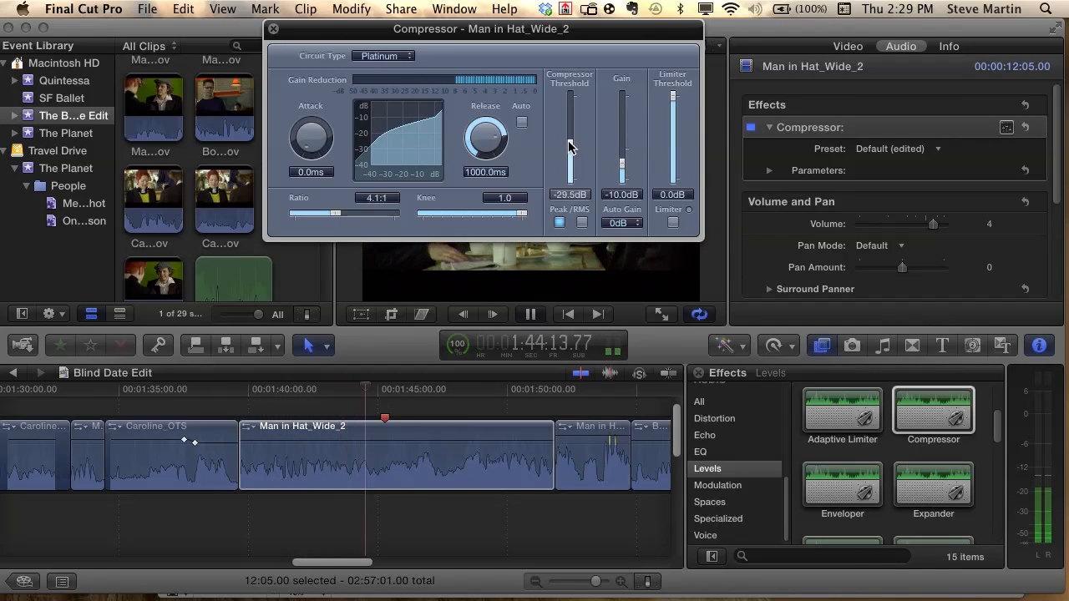